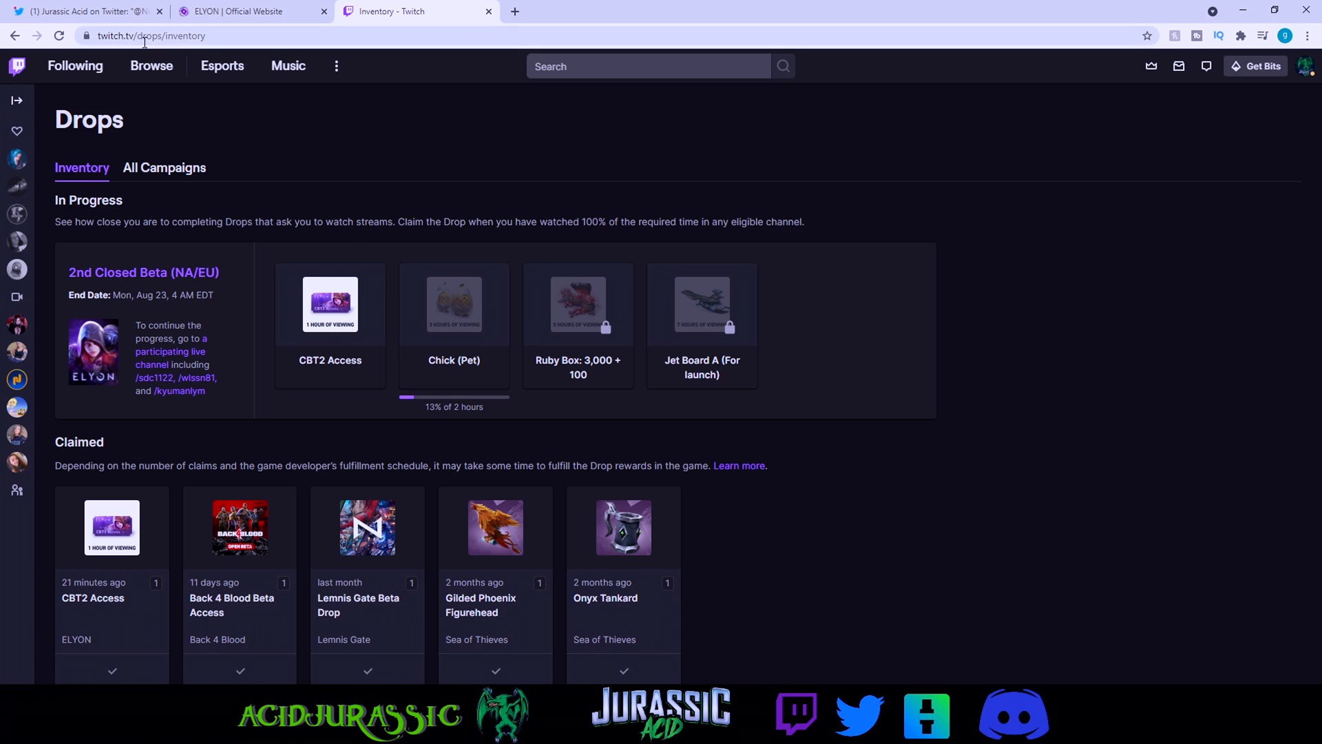
Switch from the Twitch Drops inventory to the ELYON website's Twitch Drops page.
{"action": "left_click", "coordinate": [245, 11]}
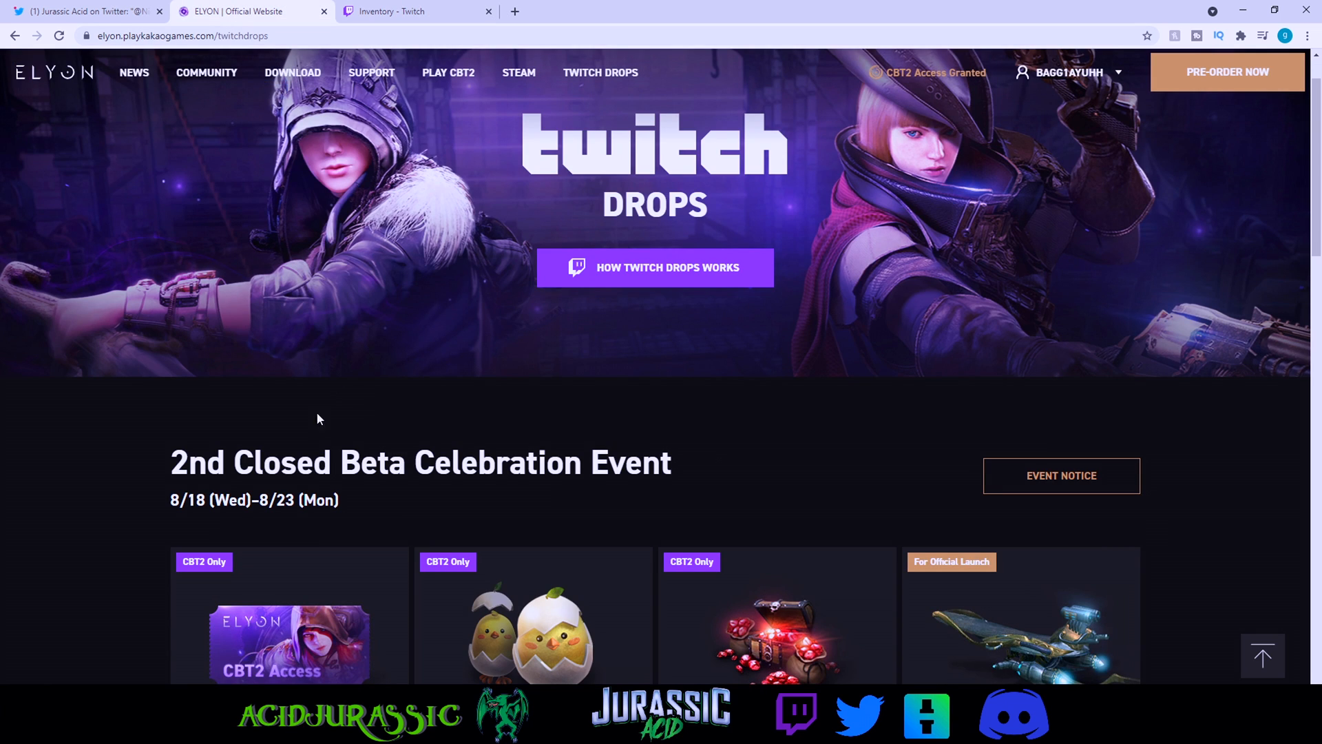
Review the How Twitch Drops Works section, check the Twitch inventory, and return to ELYON.
{"action": "scroll", "scroll_direction": "down", "scroll_amount": 3}
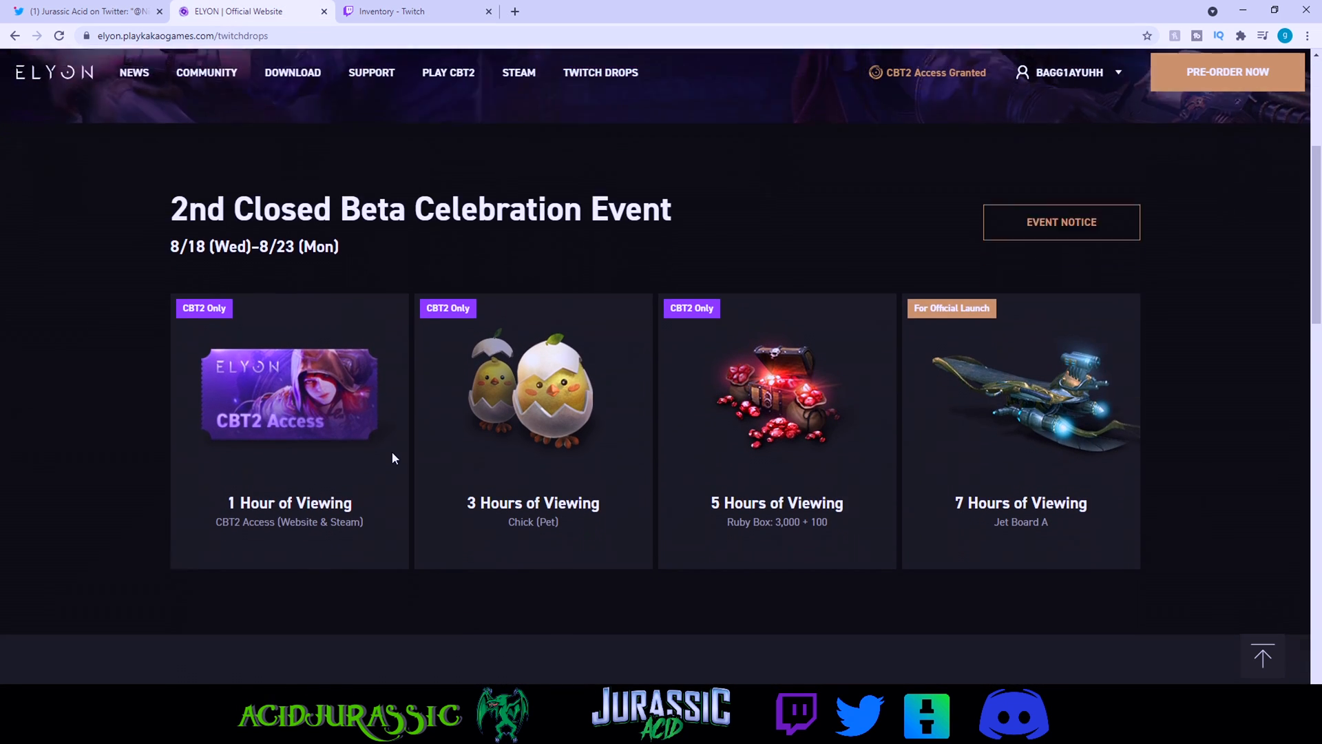
{"action": "scroll", "scroll_direction": "down", "scroll_amount": 3}
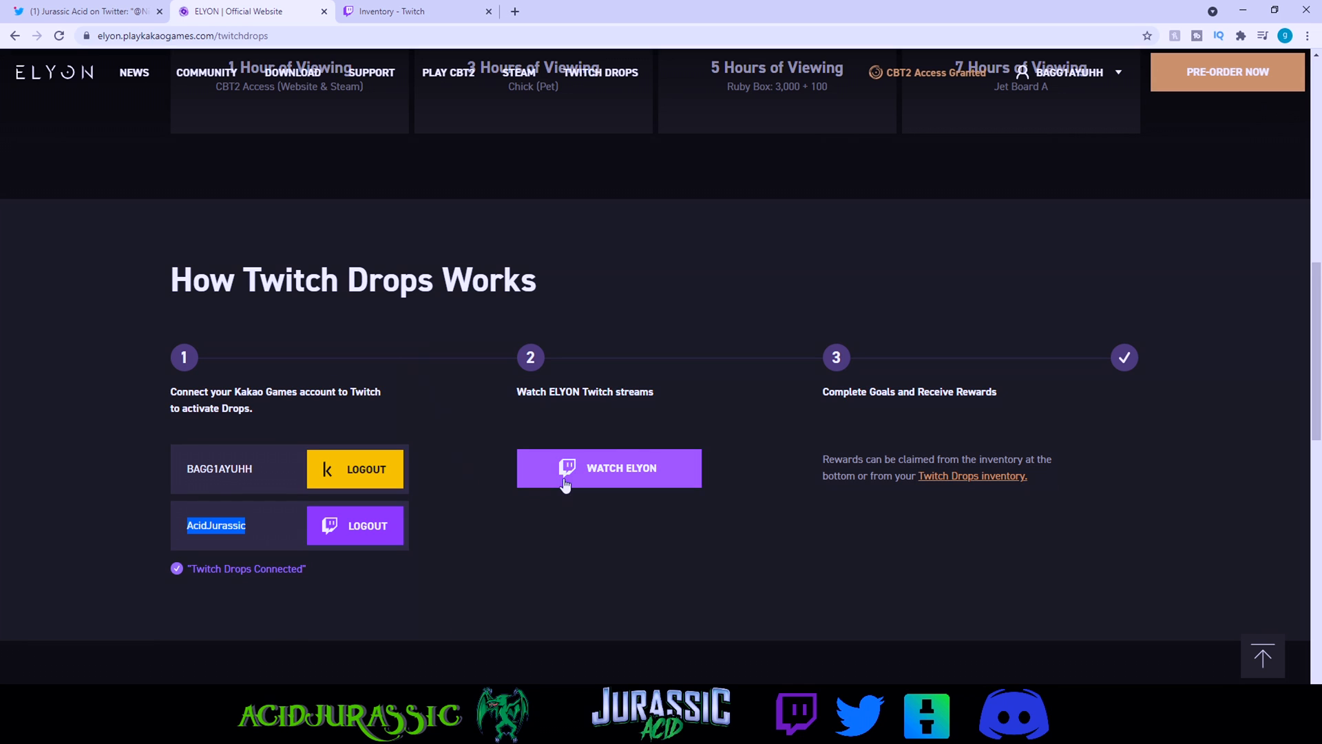
{"action": "left_click", "coordinate": [397, 11]}
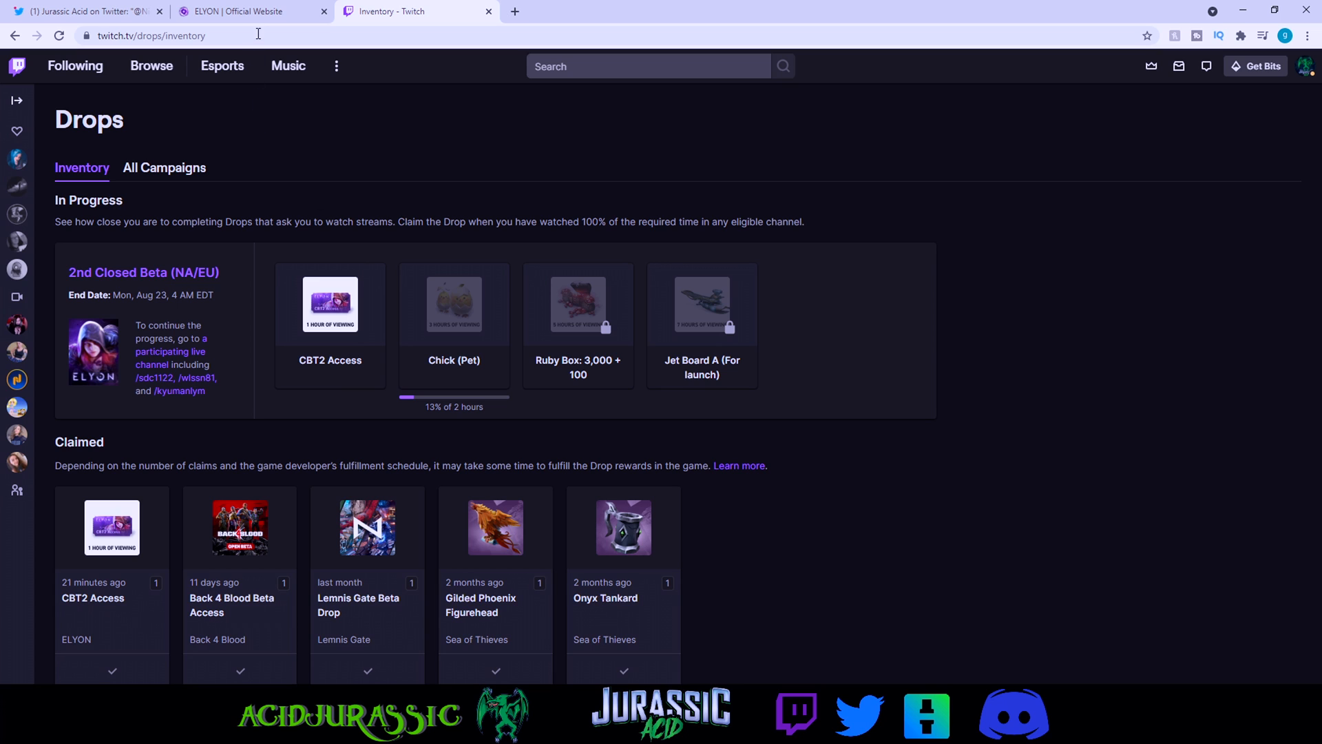
{"action": "left_click", "coordinate": [245, 11]}
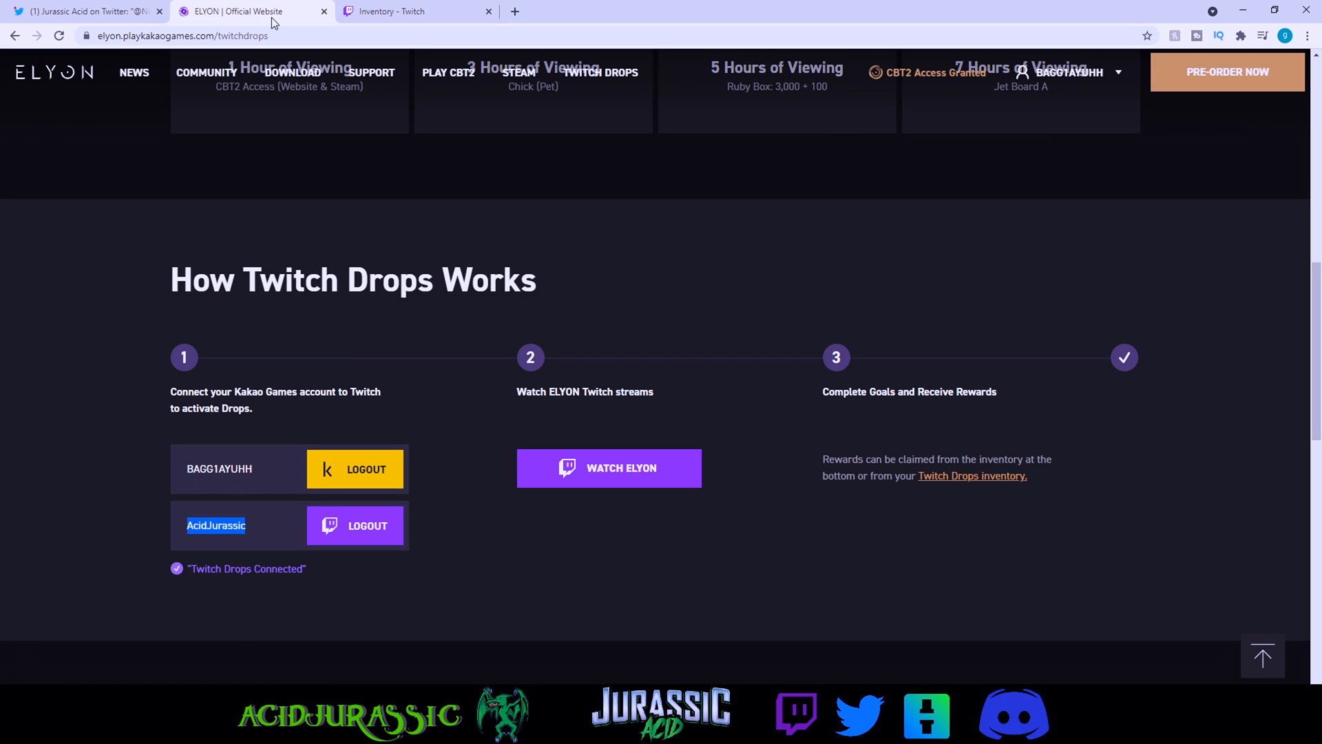
Highlight the Inventory heading showing CBT2 Access received on Aug 18, 2021.
{"action": "scroll", "scroll_direction": "down", "scroll_amount": 3}
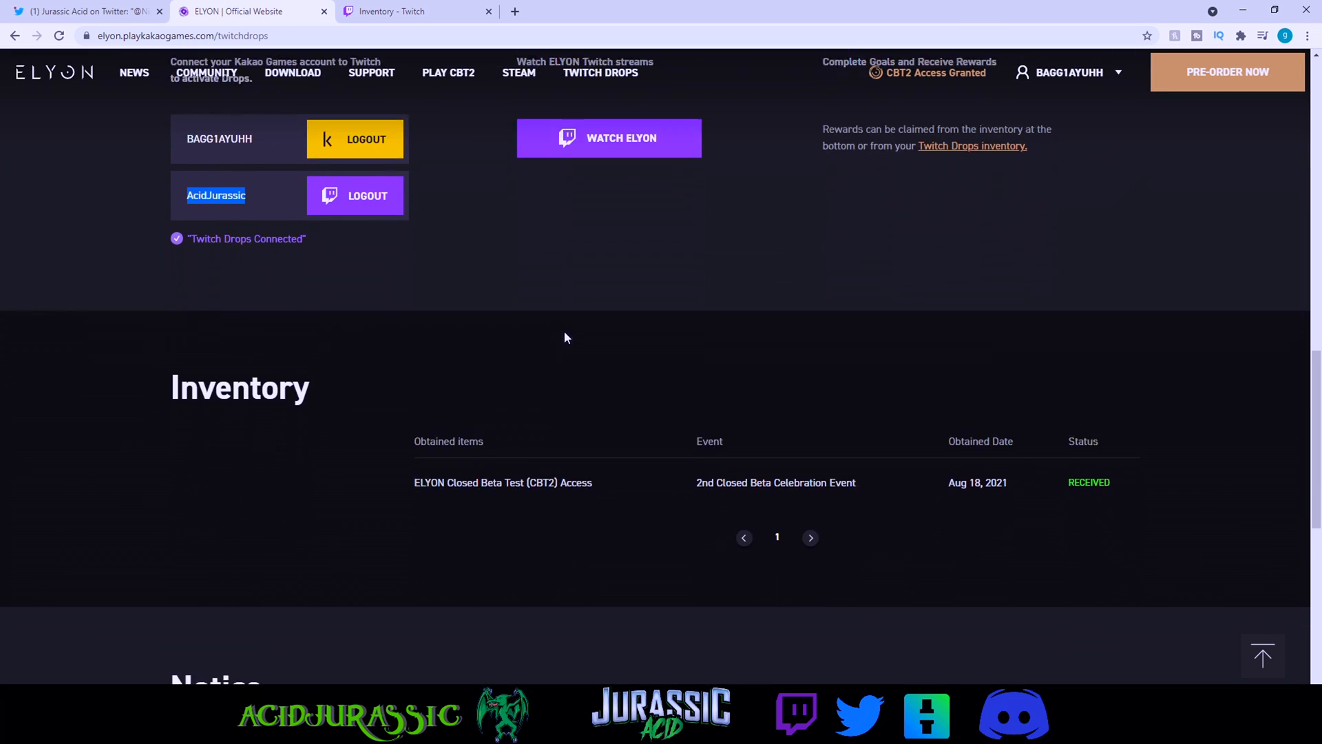
{"action": "scroll", "scroll_direction": "down", "scroll_amount": 3}
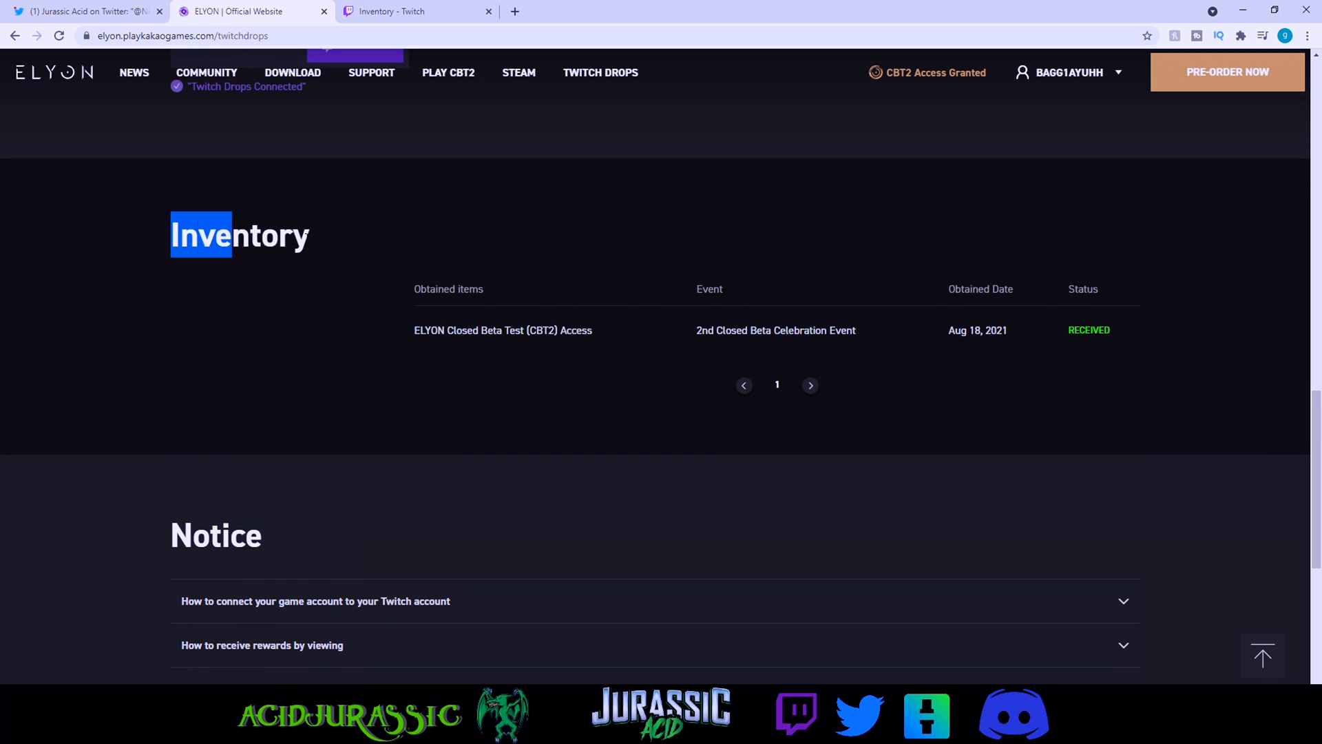
{"action": "left_click_drag", "start_coordinate": [203, 234], "coordinate": [556, 338]}
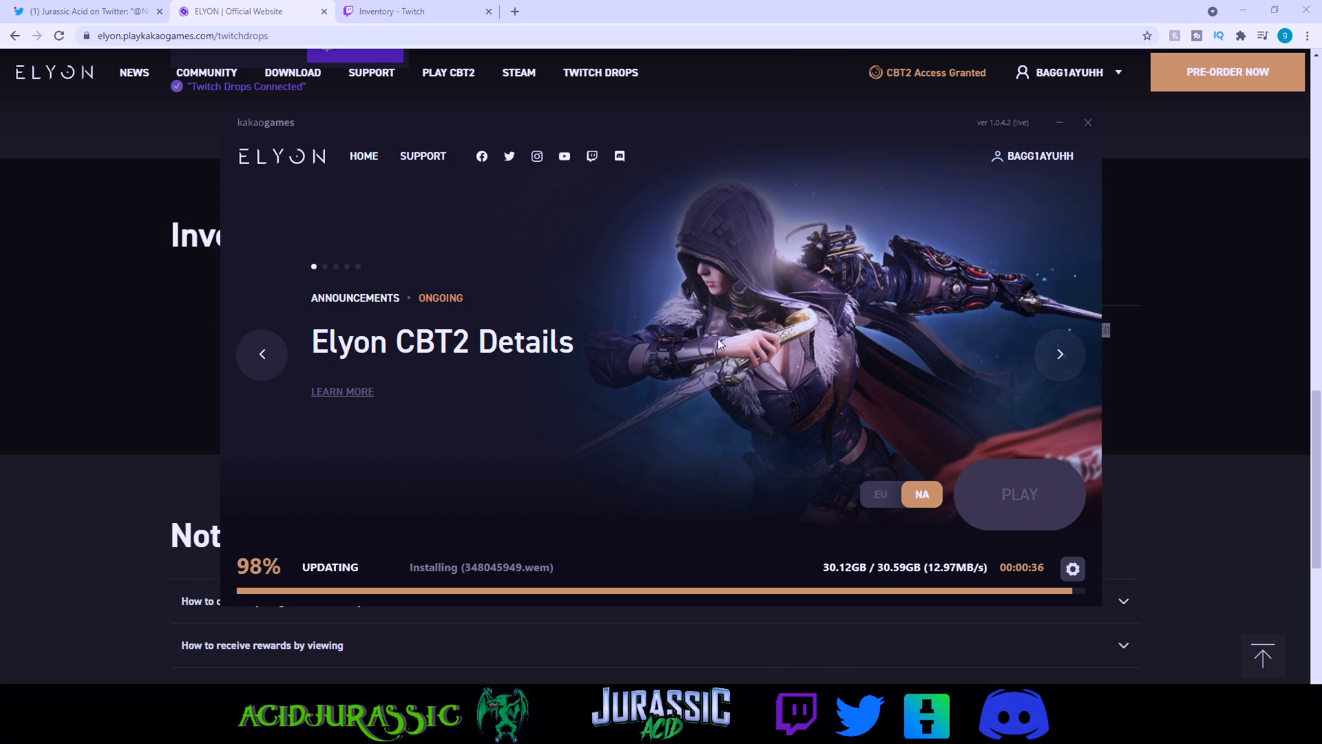
{"action": "mouse_move", "coordinate": [780, 381]}
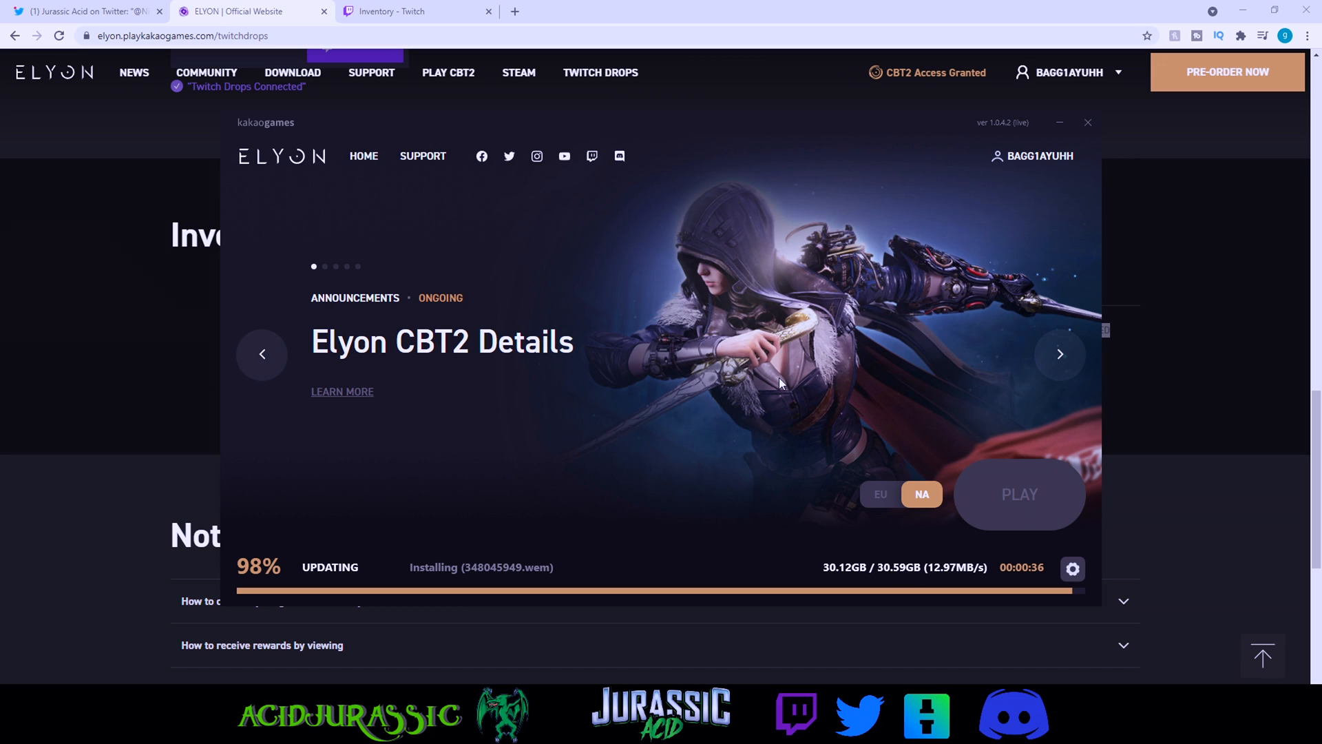